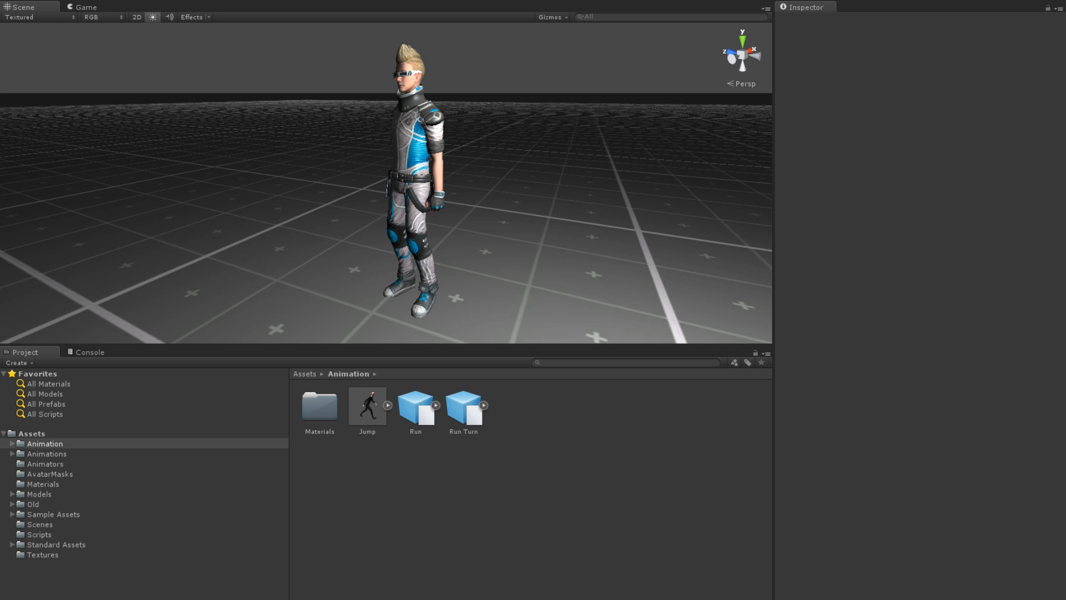
- Select the Jump clip in the Animation folder to show its import settings
click(366, 405)
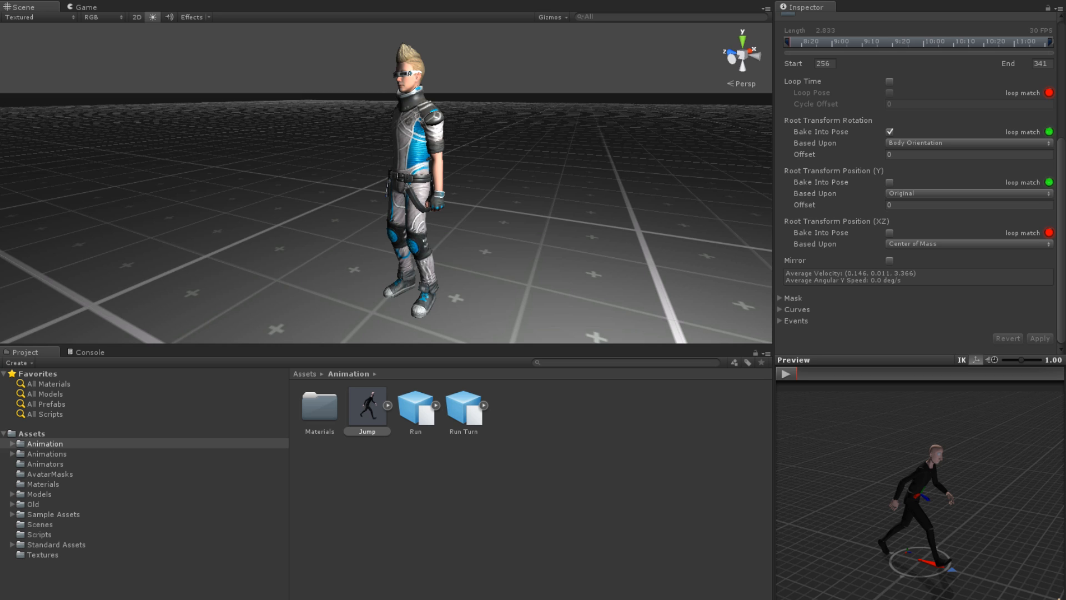
- Add a new curve to the Jump clip and name it JumpHeight
click(781, 309)
text(Jump)
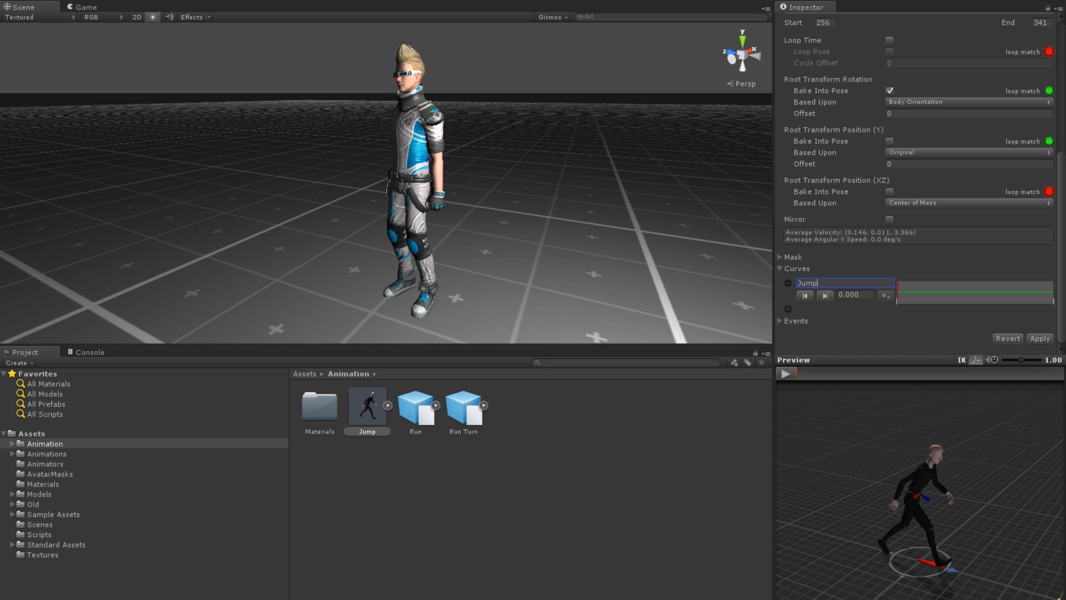
text(Height)
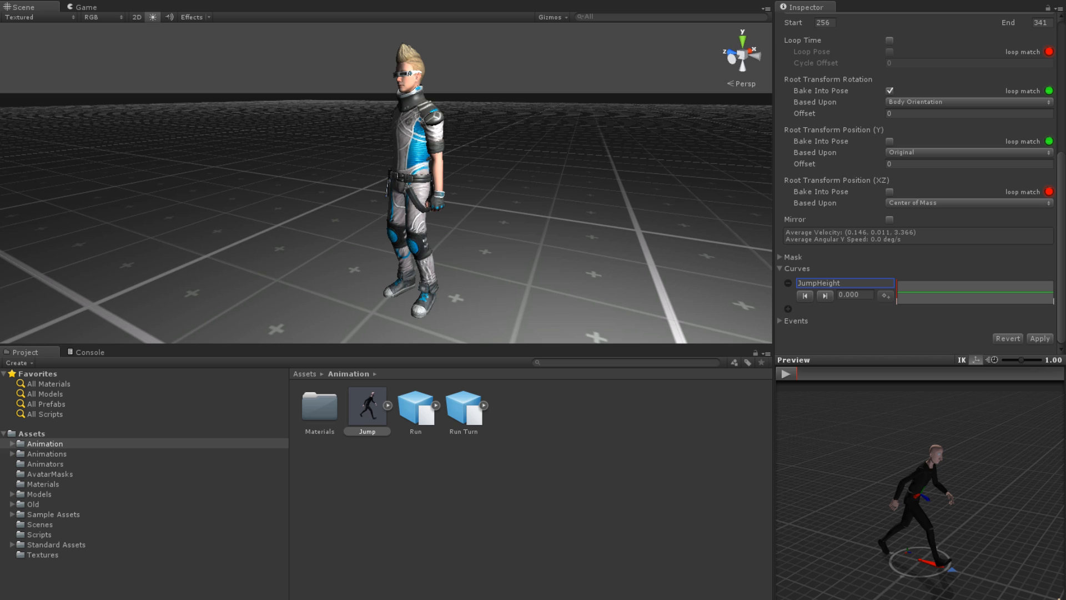
click(973, 294)
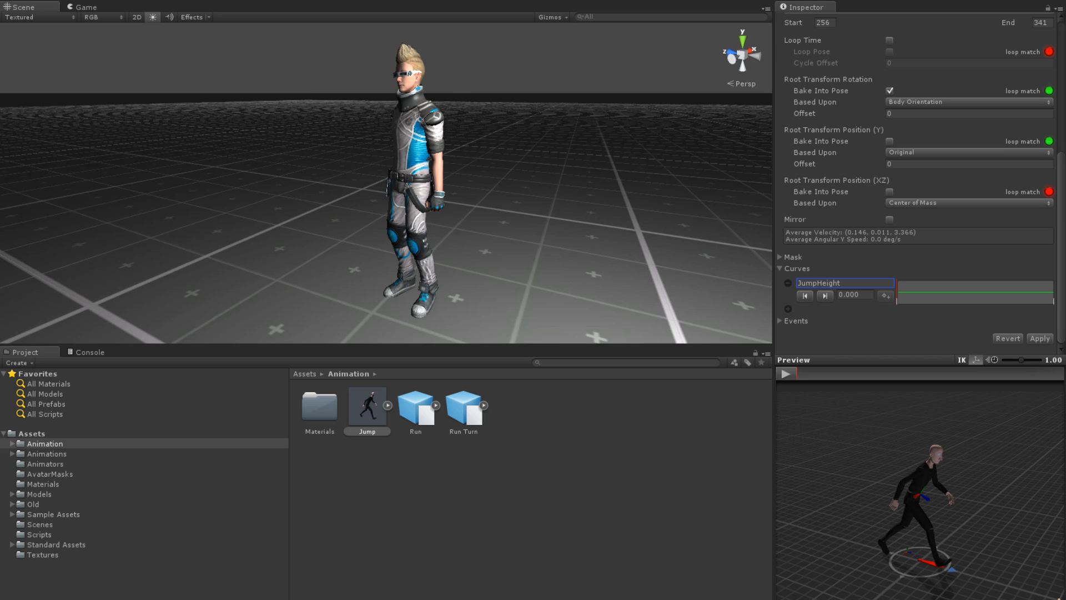
- Drag the JumpHeight curve's keys into an early rise tapering to zero
click(975, 292)
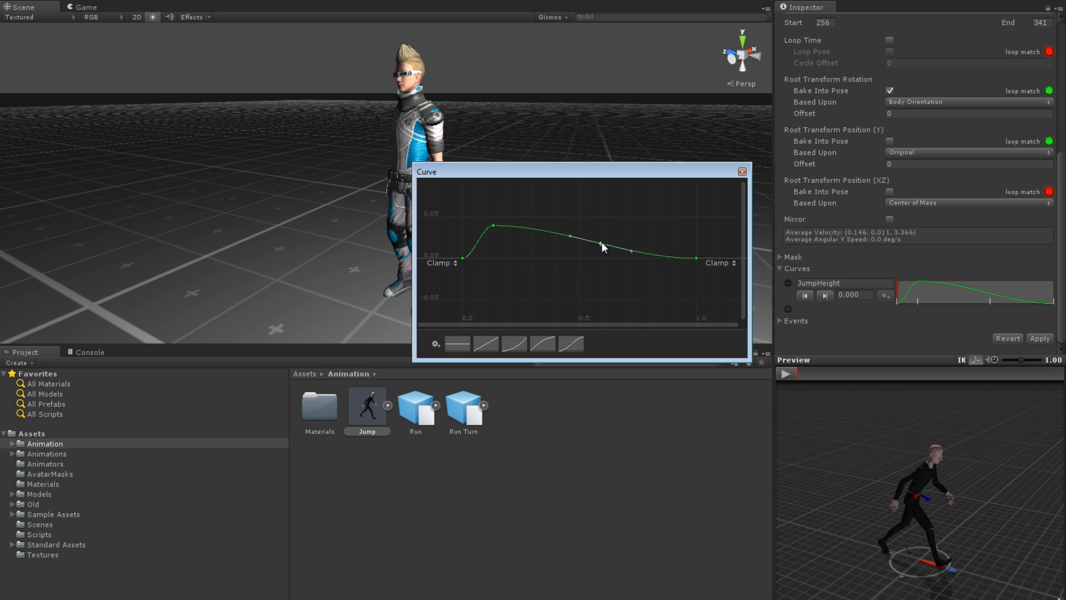
drag(600, 246, 624, 279)
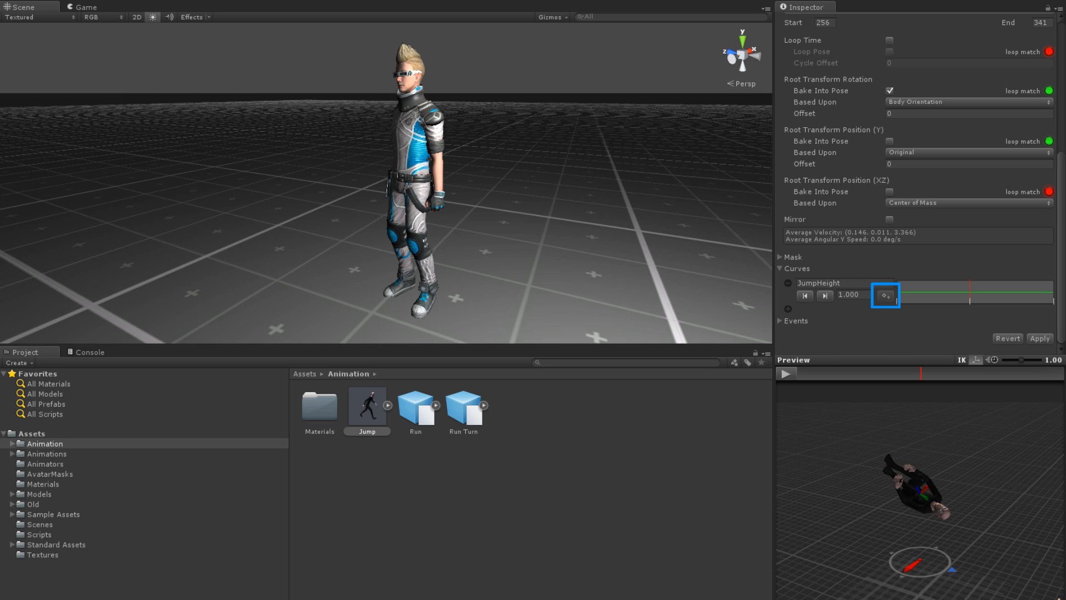
- Collapse the Curves foldout and expand Events to show the event timeline
click(885, 295)
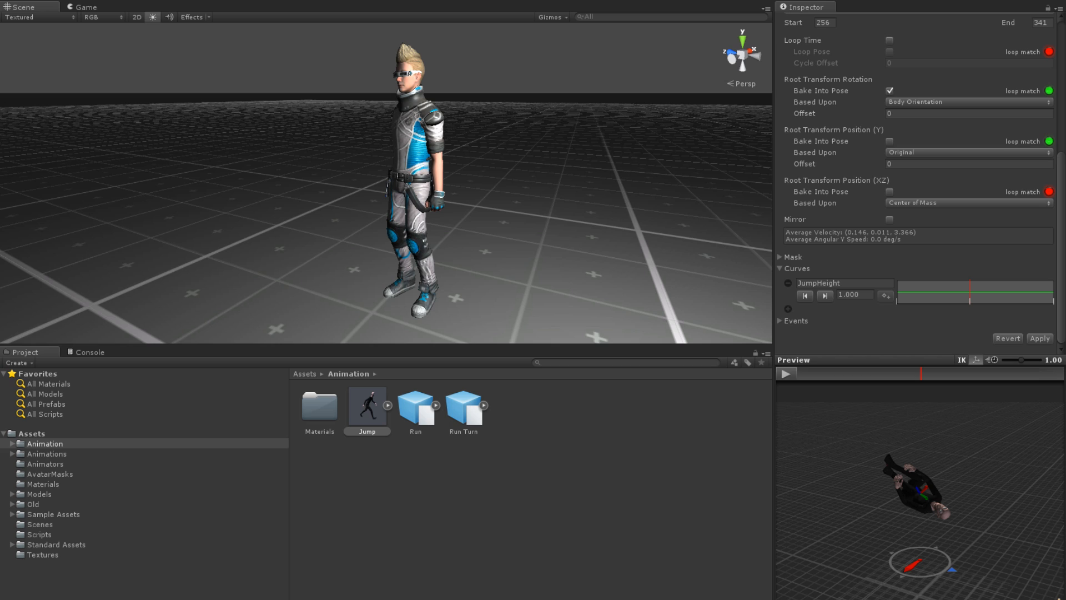
click(852, 294)
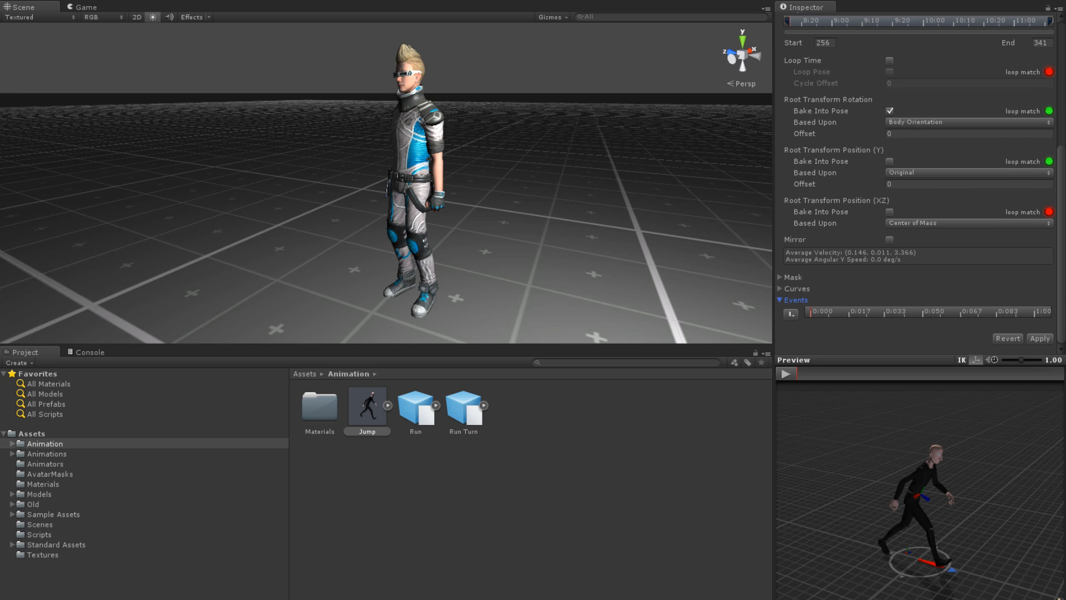
- Add an event at the Jump clip's landing moment with function PlayLandingSound
click(810, 374)
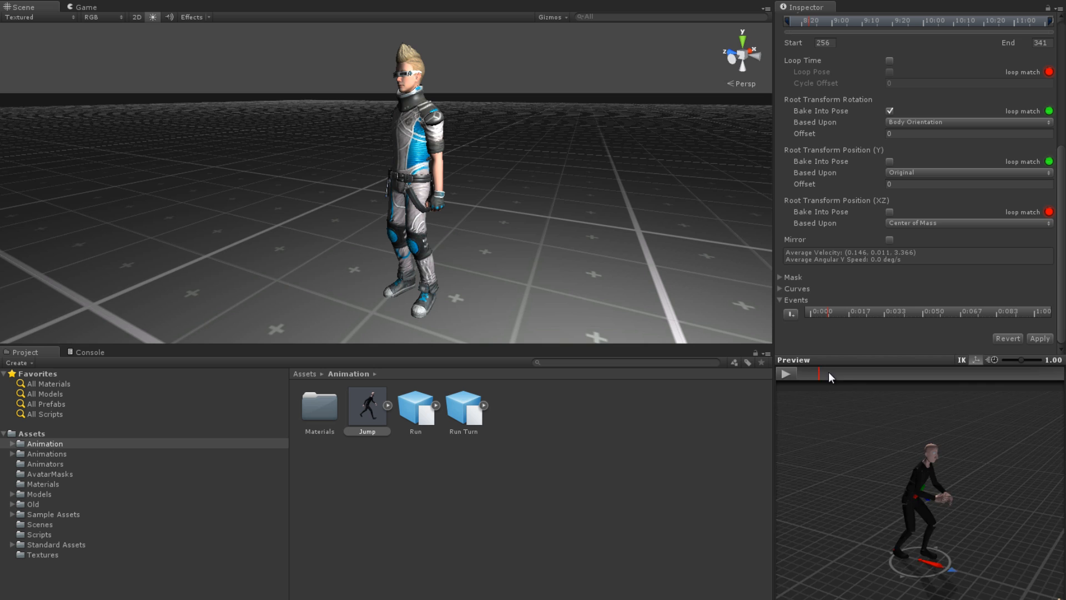
click(785, 373)
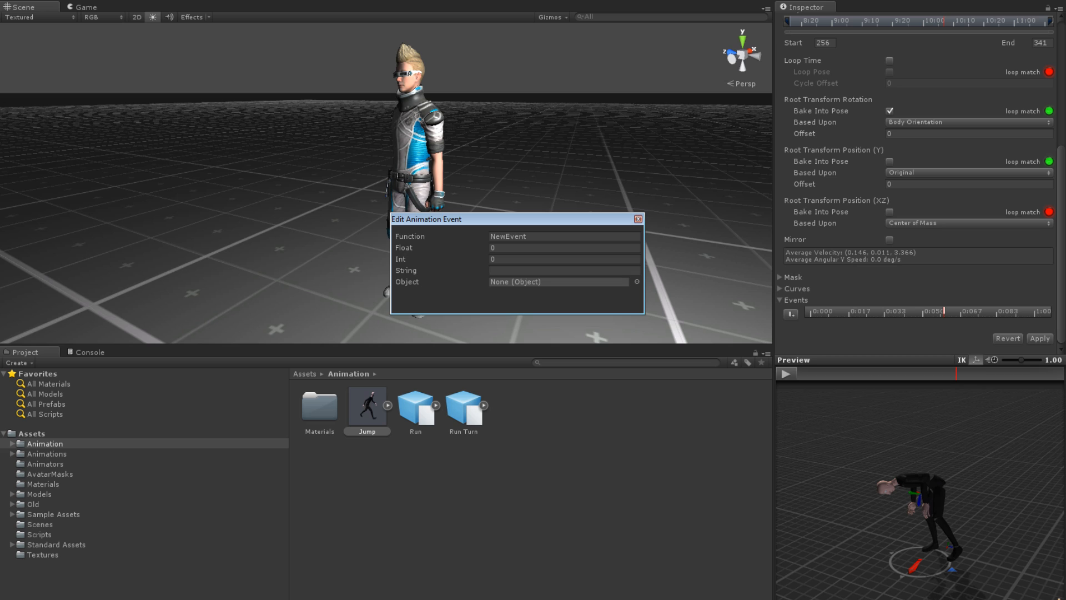
click(561, 236)
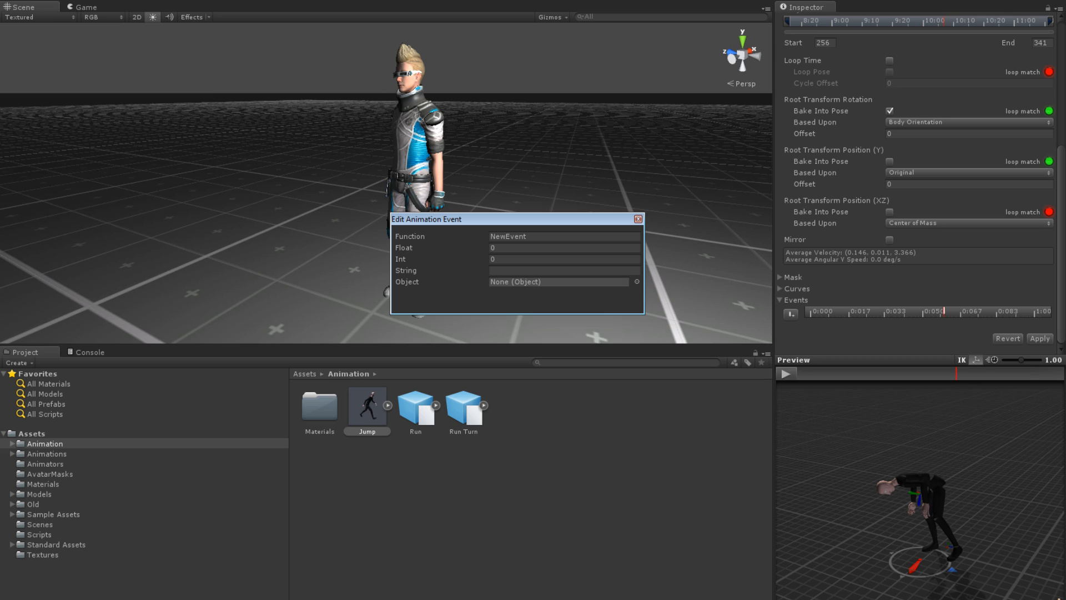
text(PlayLa)
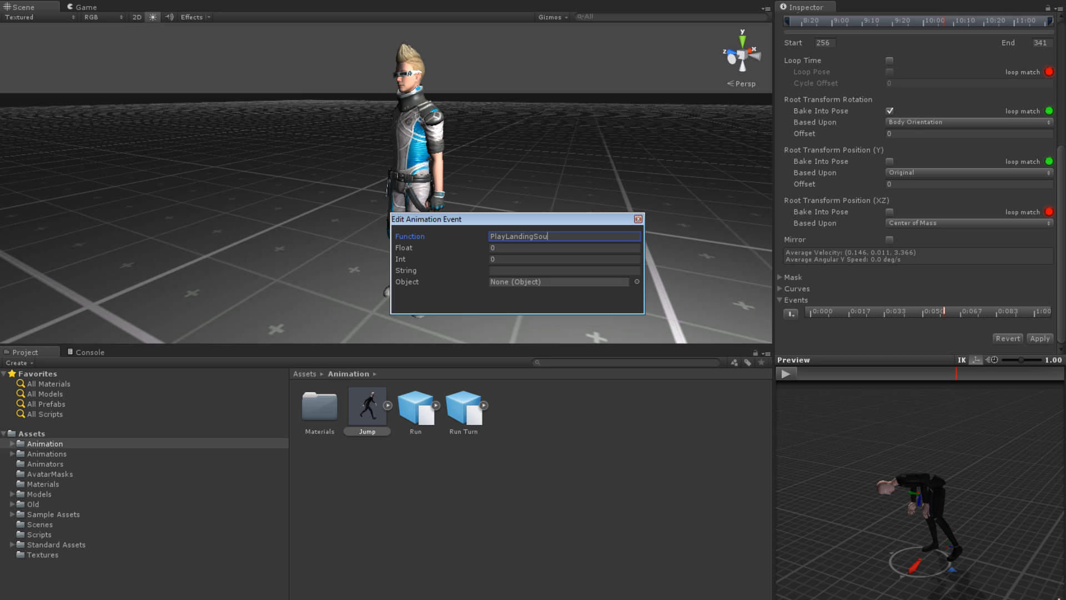
text(nd)
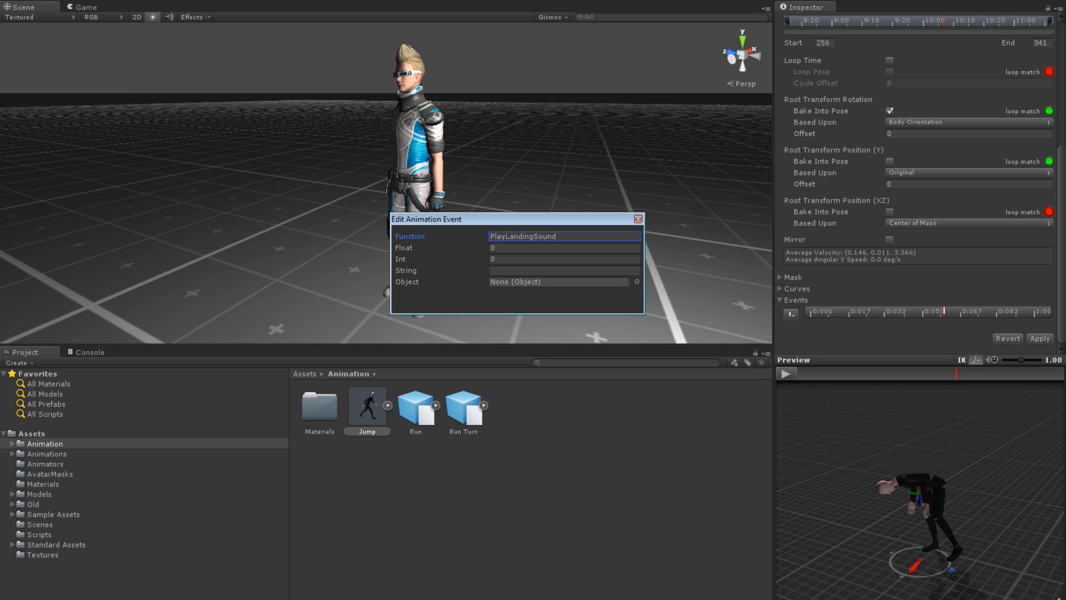